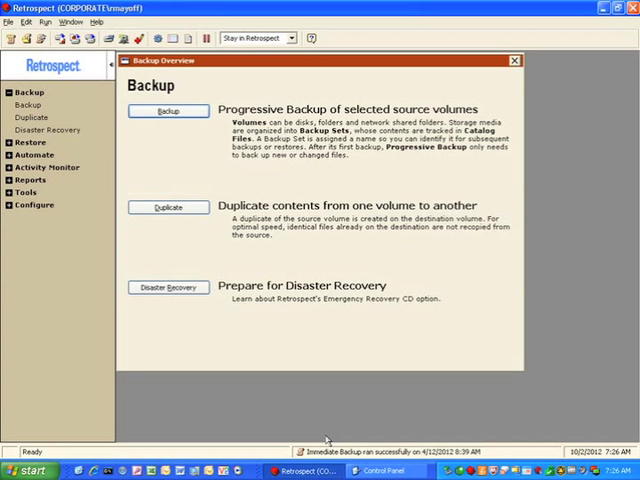
{"action": "mouse_move", "coordinate": [336, 417]}
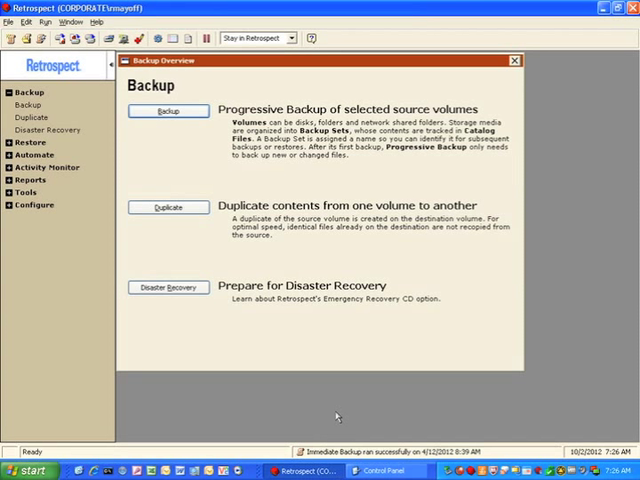
{"action": "mouse_move", "coordinate": [73, 242]}
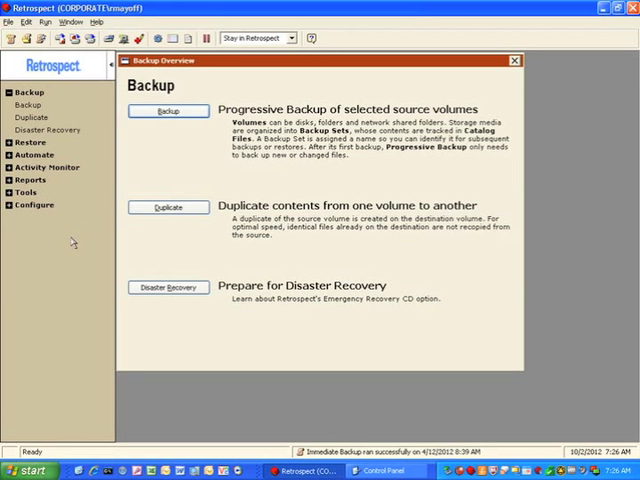
{"action": "mouse_move", "coordinate": [48, 130]}
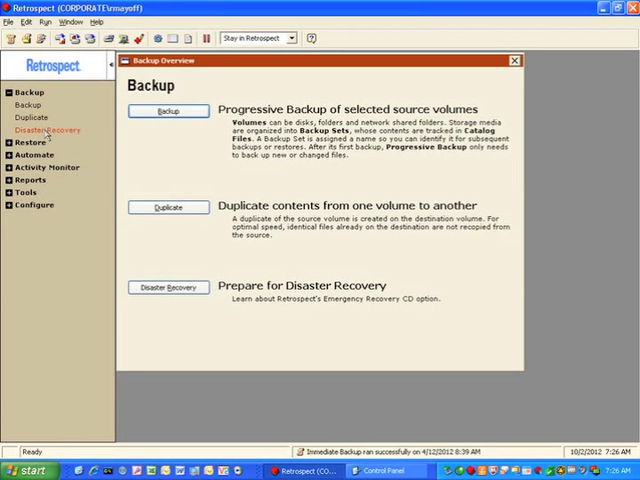
Advance the Disaster Recovery wizard to the page requesting the Microsoft Windows AIK
{"action": "left_click", "coordinate": [168, 287]}
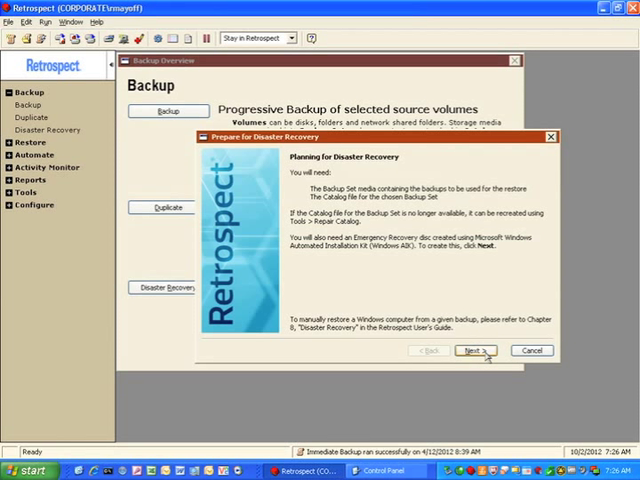
{"action": "left_click", "coordinate": [472, 350]}
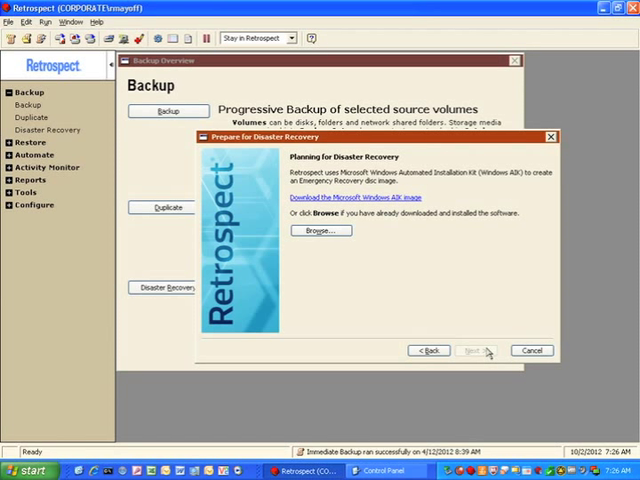
{"action": "mouse_move", "coordinate": [370, 207]}
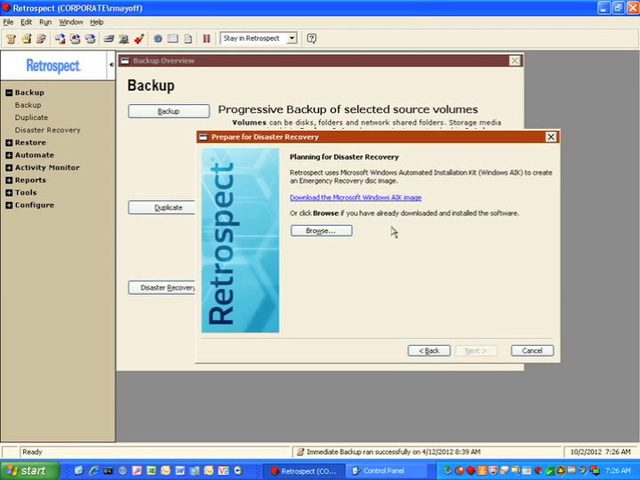
{"action": "mouse_move", "coordinate": [410, 247]}
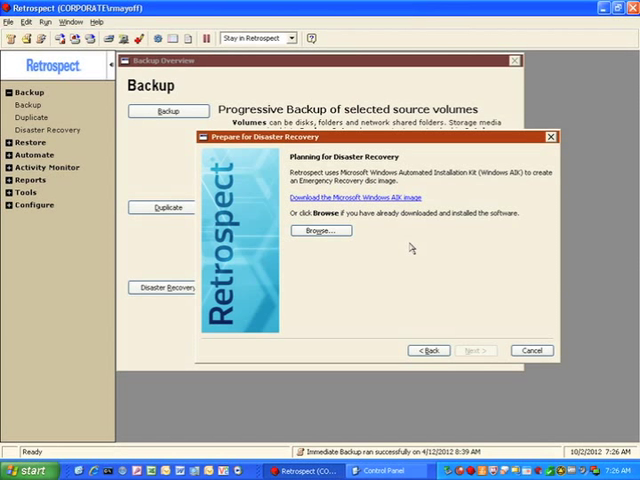
Start the KB3AIK_EN.iso download from Microsoft's Windows AIK Download Center page
{"action": "left_click", "coordinate": [351, 197]}
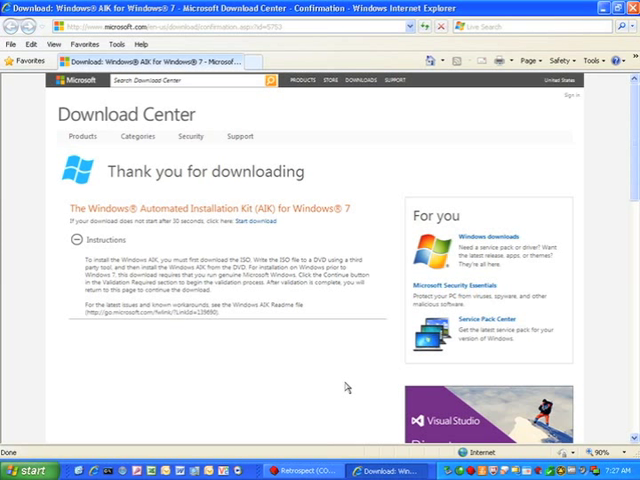
{"action": "mouse_move", "coordinate": [299, 264]}
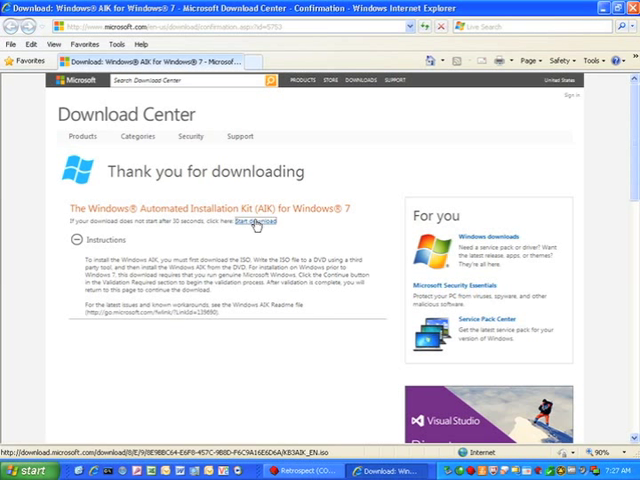
{"action": "left_click", "coordinate": [254, 220]}
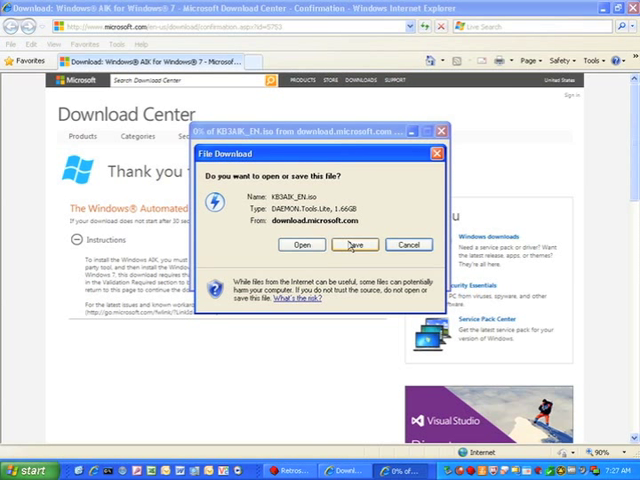
Save KB3AIK_EN.iso to the desktop and let the download finish
{"action": "left_click", "coordinate": [355, 245]}
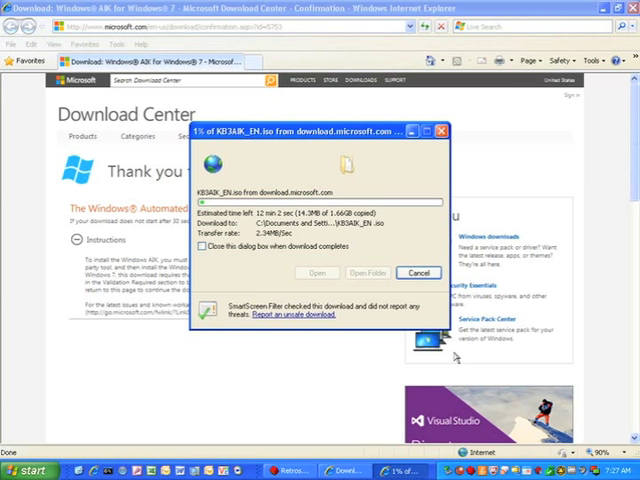
{"action": "left_click", "coordinate": [417, 272]}
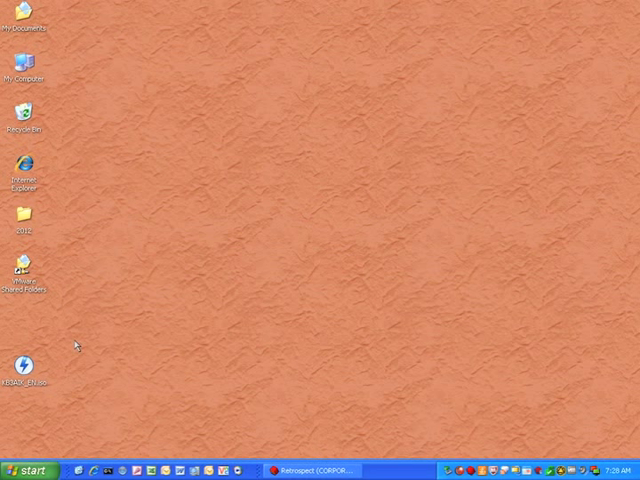
{"action": "mouse_move", "coordinate": [88, 337]}
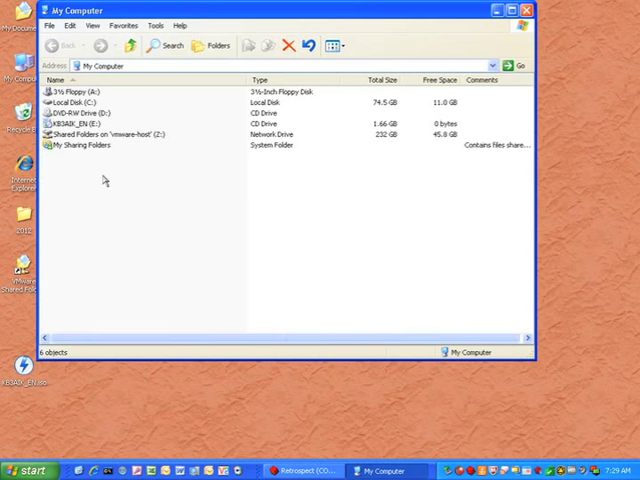
{"action": "mouse_move", "coordinate": [113, 207]}
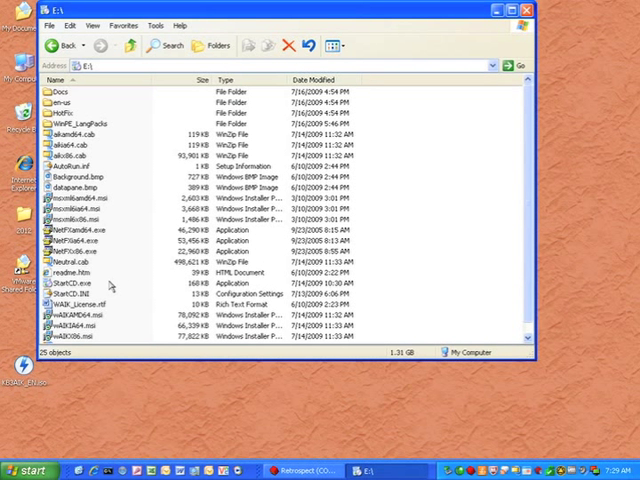
Run StartCD from the AIK disc and choose Windows AIK Setup
{"action": "left_click", "coordinate": [61, 278]}
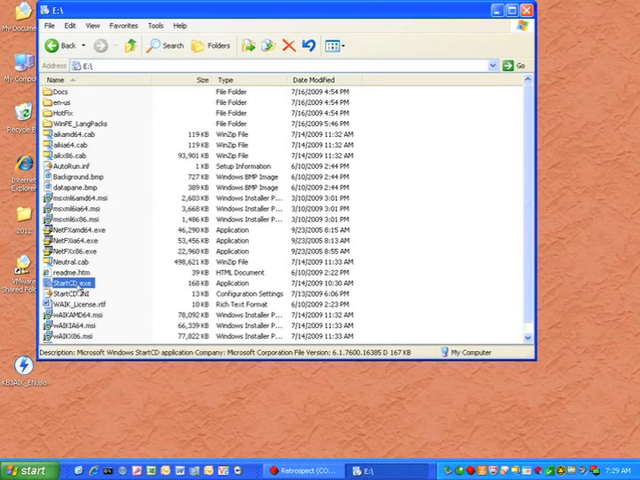
{"action": "double_click", "coordinate": [66, 289]}
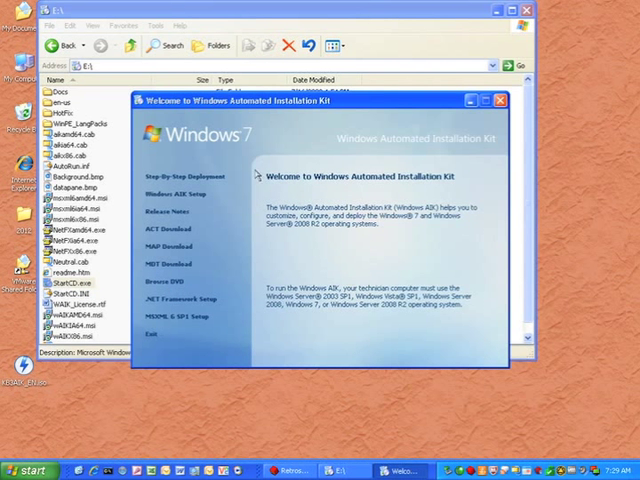
{"action": "left_click", "coordinate": [180, 193]}
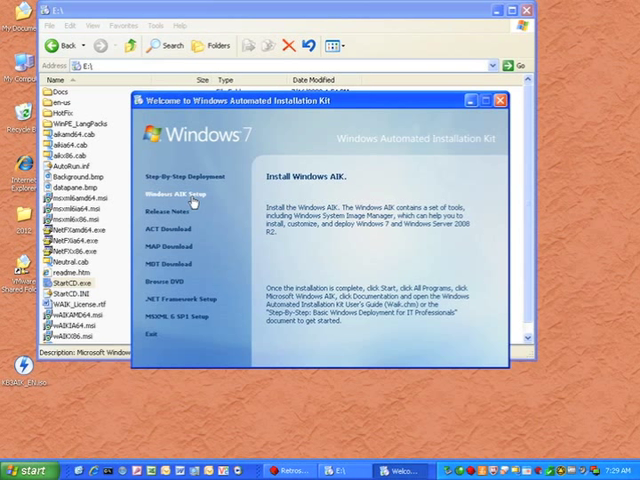
{"action": "left_click", "coordinate": [182, 193]}
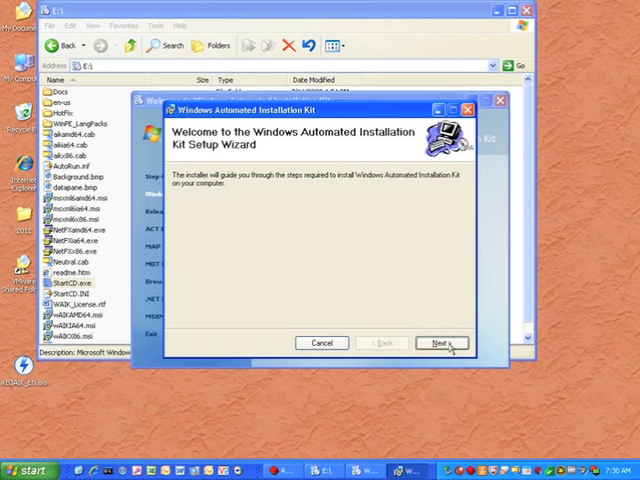
Accept the license, keep the default folder for Everyone, install, and close
{"action": "left_click", "coordinate": [441, 343]}
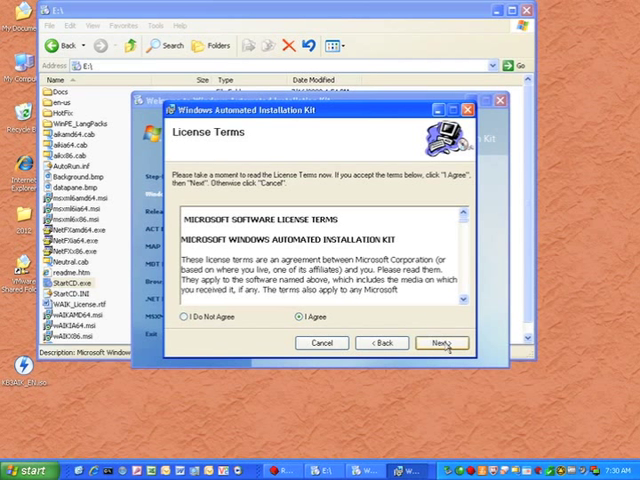
{"action": "left_click", "coordinate": [442, 343]}
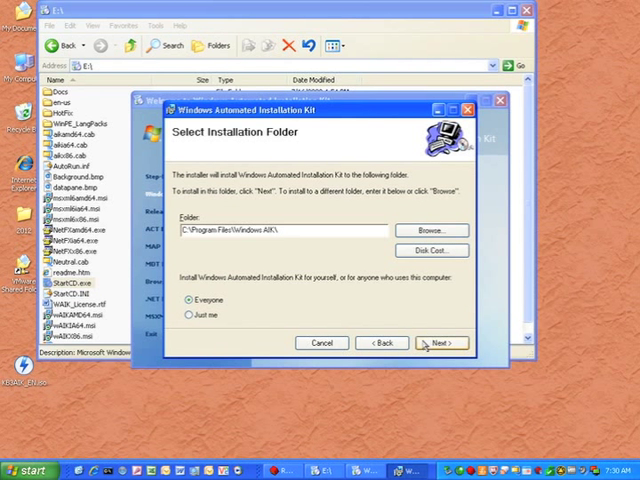
{"action": "left_click", "coordinate": [440, 343]}
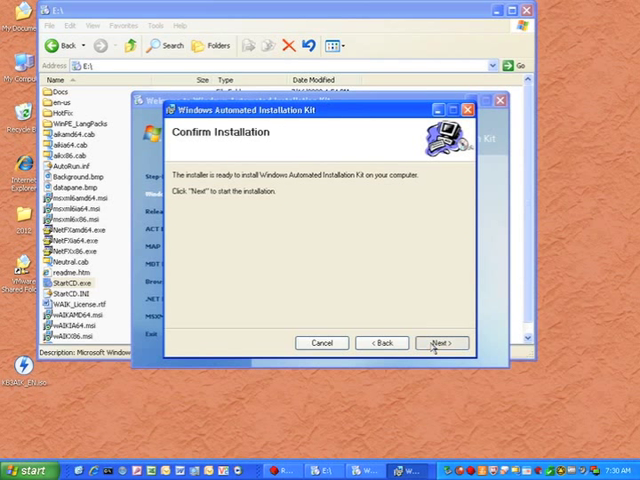
{"action": "left_click", "coordinate": [440, 343]}
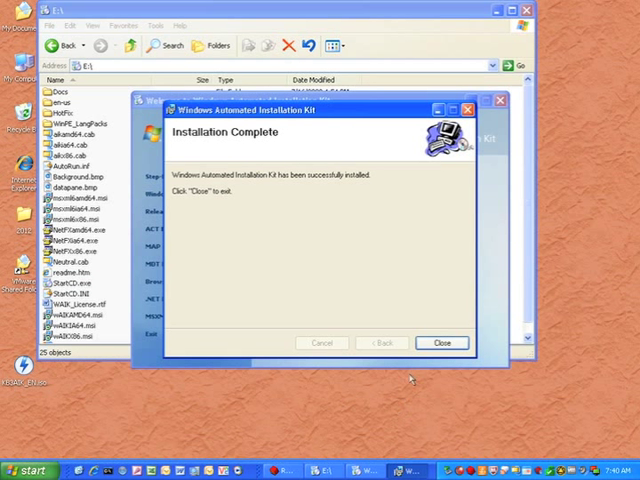
{"action": "left_click", "coordinate": [441, 342]}
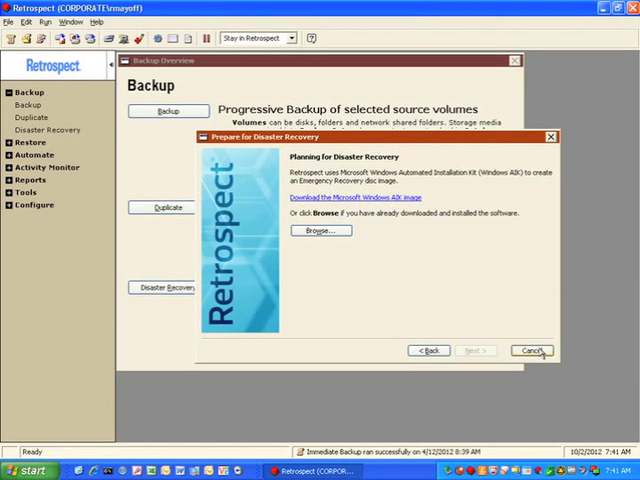
Cancel the AIK prompt, relaunch Disaster Recovery from the Backup sidebar, and continue
{"action": "left_click", "coordinate": [533, 350]}
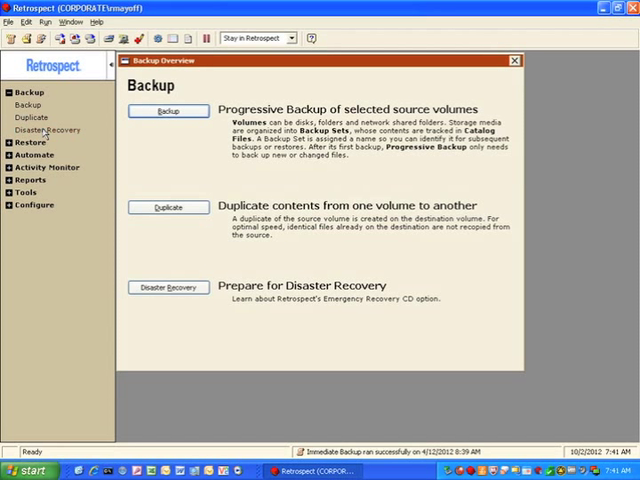
{"action": "left_click", "coordinate": [168, 288]}
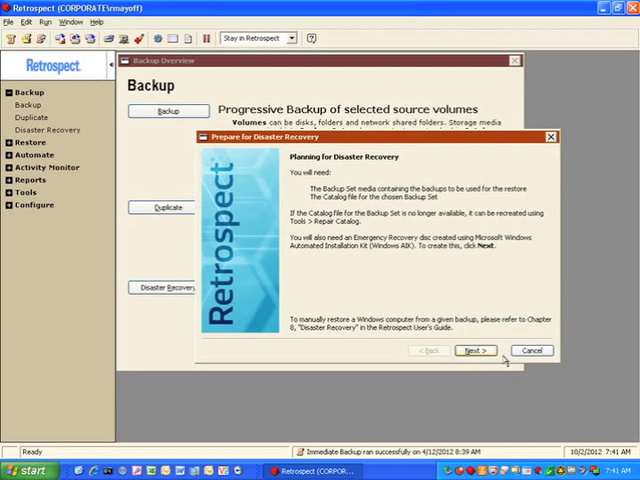
{"action": "left_click", "coordinate": [475, 351]}
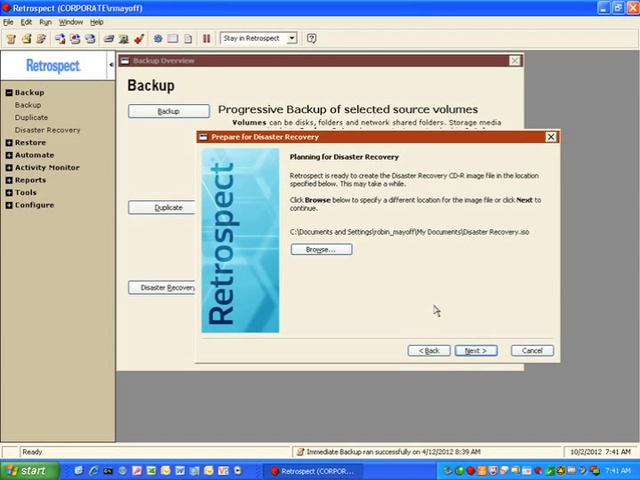
{"action": "mouse_move", "coordinate": [354, 272]}
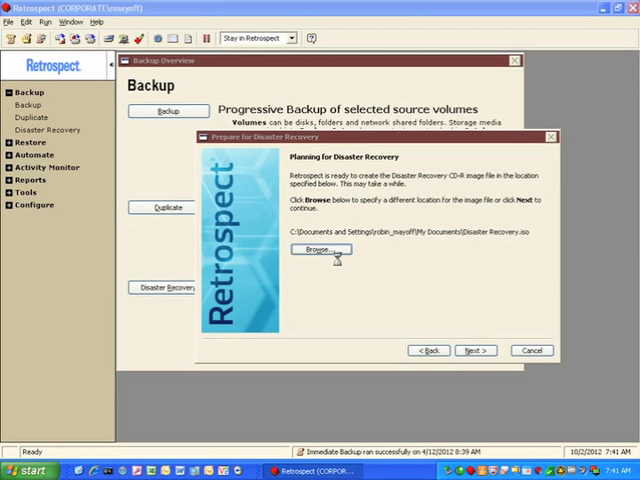
Set the Disaster Recovery.iso save location to Desktop and start building the image
{"action": "left_click", "coordinate": [320, 250]}
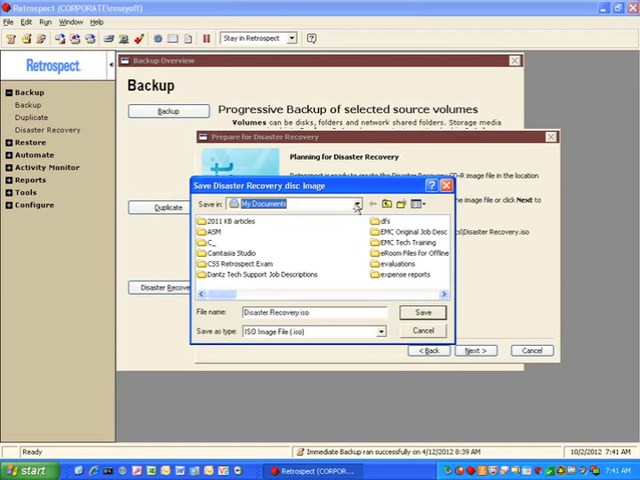
{"action": "left_click", "coordinate": [356, 204]}
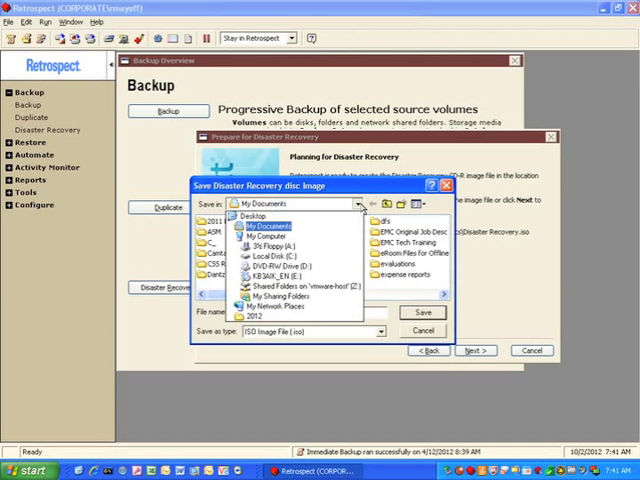
{"action": "left_click", "coordinate": [263, 215]}
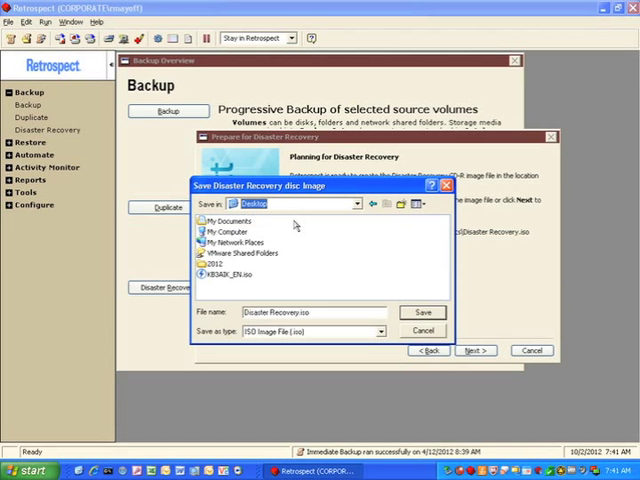
{"action": "left_click", "coordinate": [422, 312]}
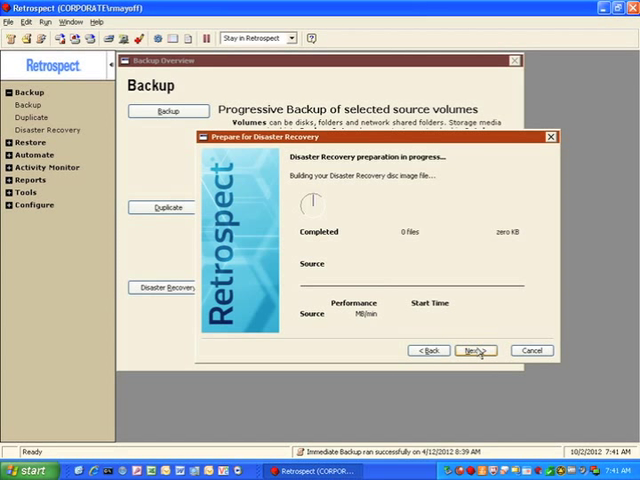
{"action": "left_click", "coordinate": [476, 350]}
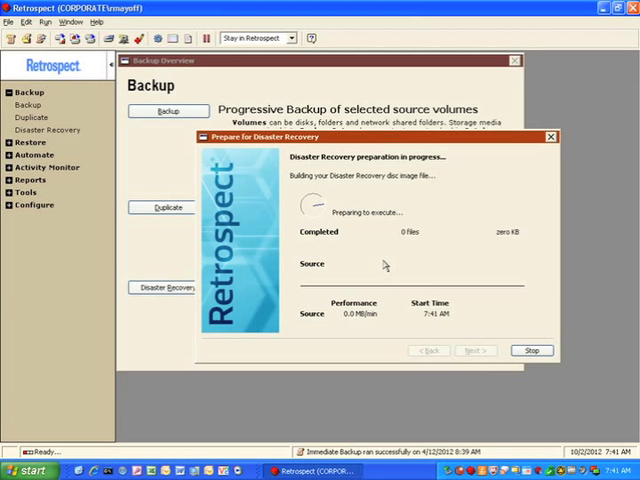